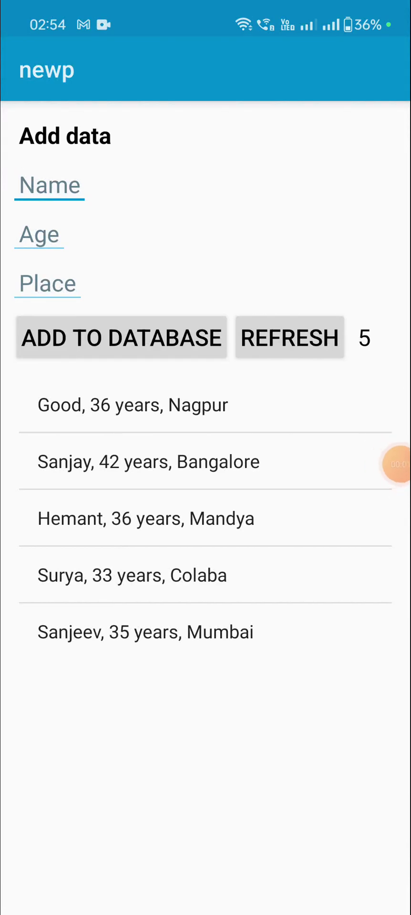
Enter the pupil's name 'Ravi' in the running app's Name field.
{"action": "left_click", "coordinate": [49, 185]}
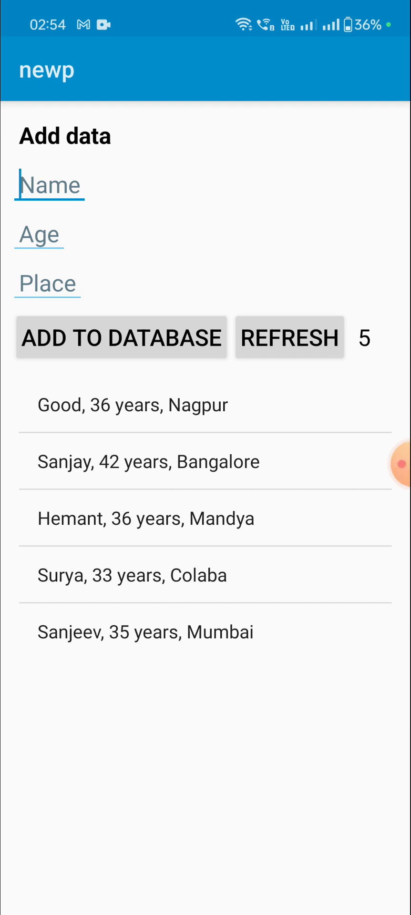
{"action": "left_click", "coordinate": [49, 185]}
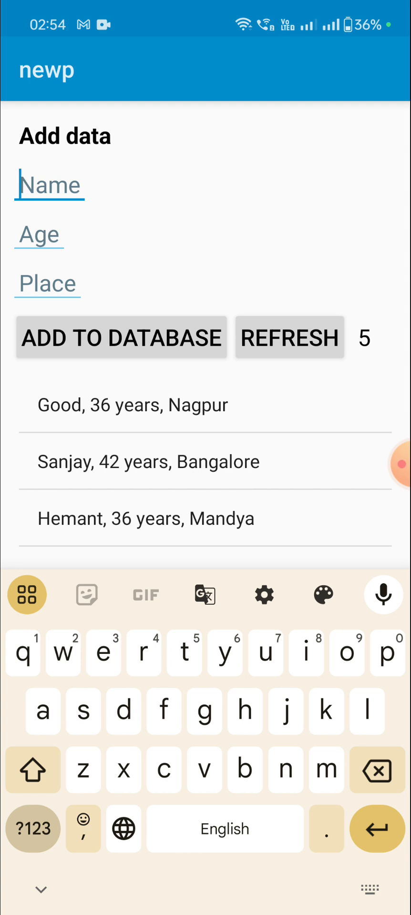
{"action": "left_click", "coordinate": [32, 770]}
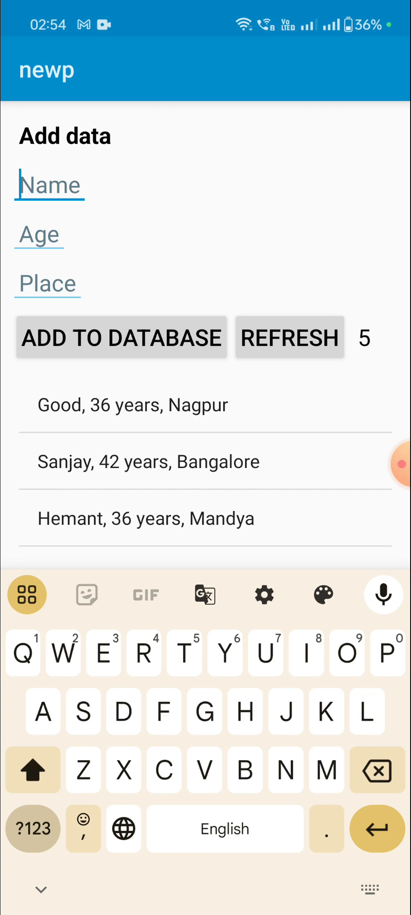
{"action": "type", "text": "Ravi"}
{"action": "left_click", "coordinate": [39, 235]}
{"action": "type", "text": "36"}
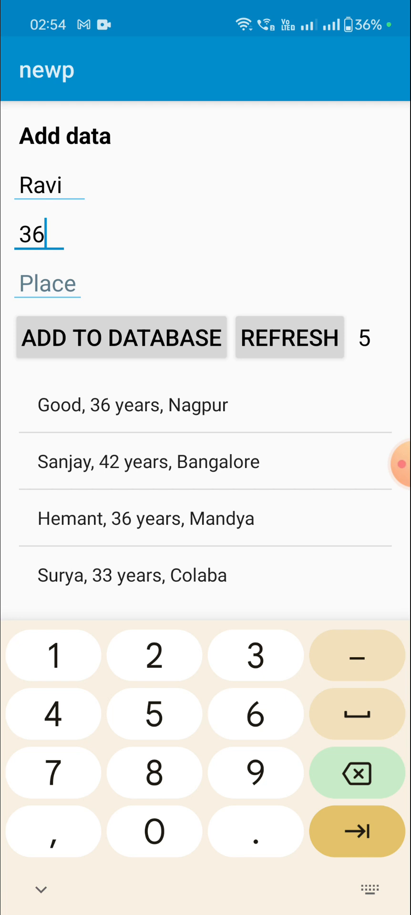
Enter 'Kanpur' as the place and add the pupil to the database.
{"action": "left_click", "coordinate": [47, 284]}
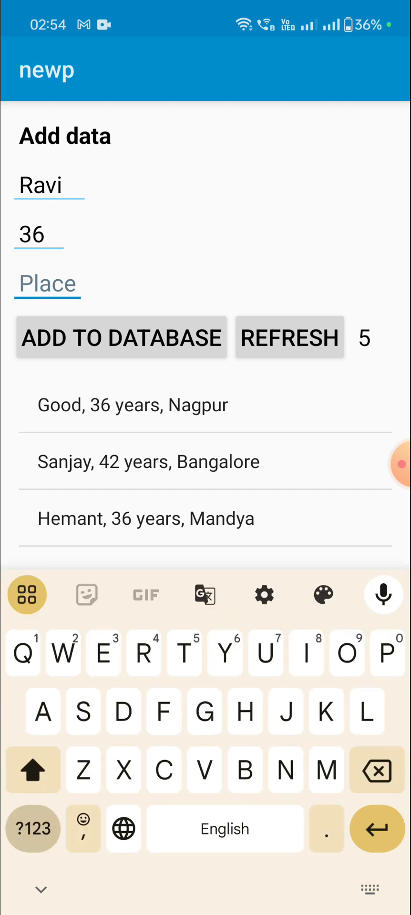
{"action": "type", "text": "Ka"}
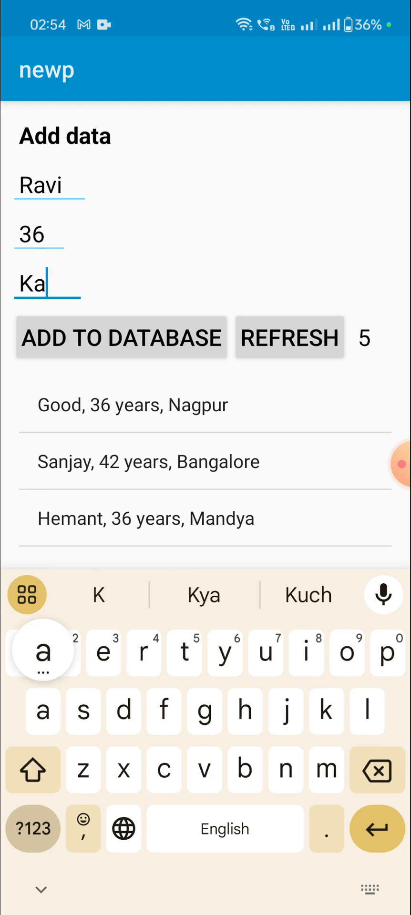
{"action": "type", "text": "npur"}
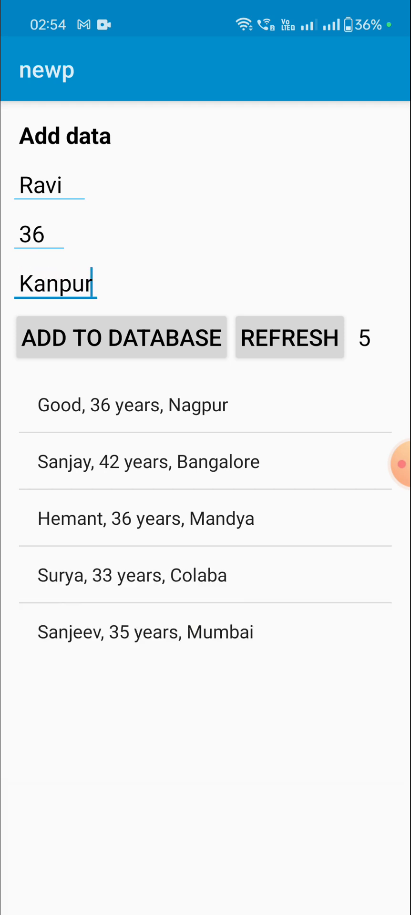
{"action": "left_click", "coordinate": [122, 337]}
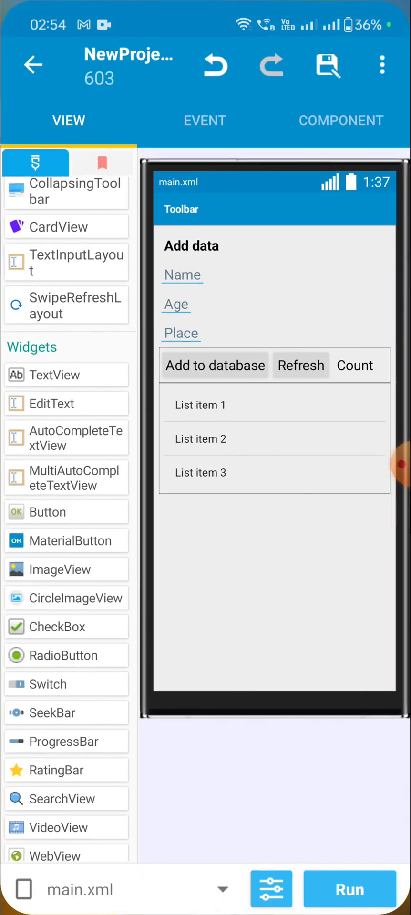
{"action": "left_click", "coordinate": [176, 304]}
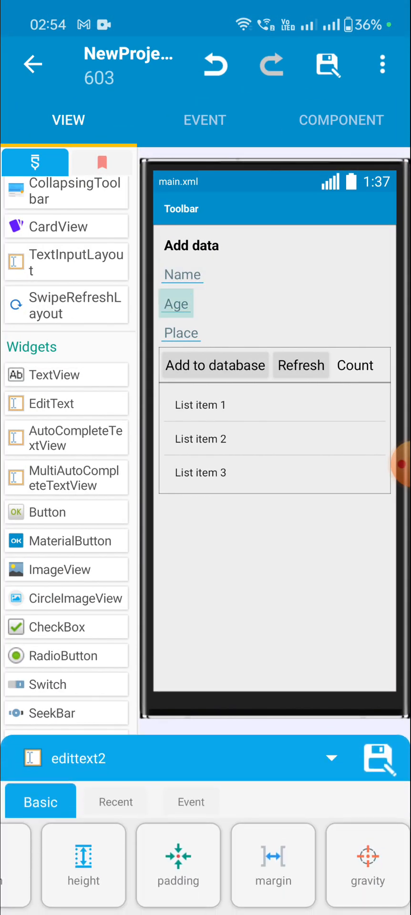
{"action": "left_click", "coordinate": [215, 365]}
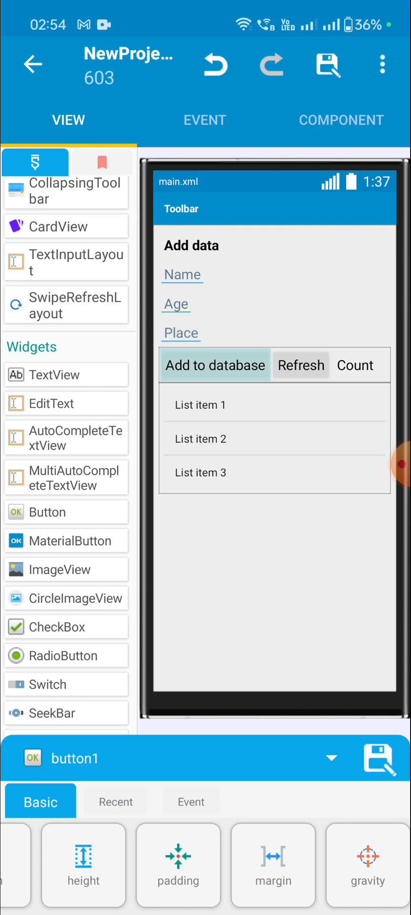
{"action": "left_click", "coordinate": [301, 365]}
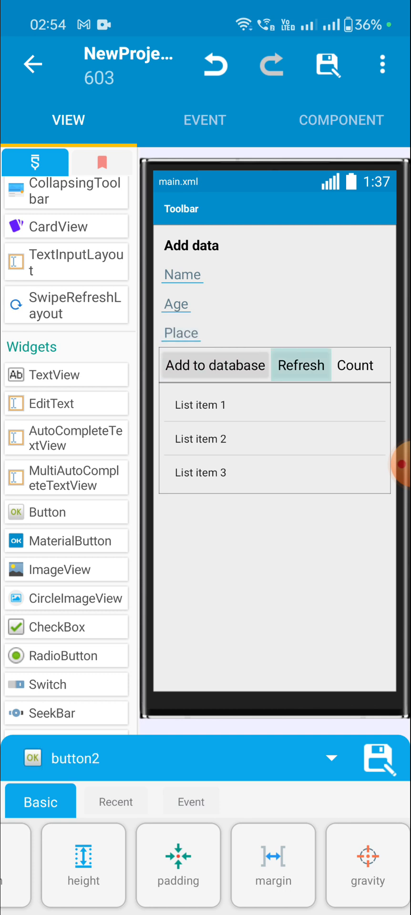
{"action": "left_click", "coordinate": [354, 365]}
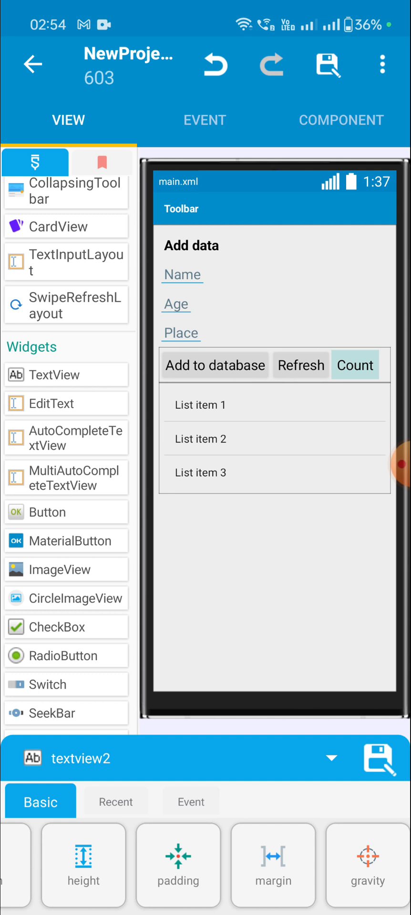
{"action": "left_click", "coordinate": [274, 439]}
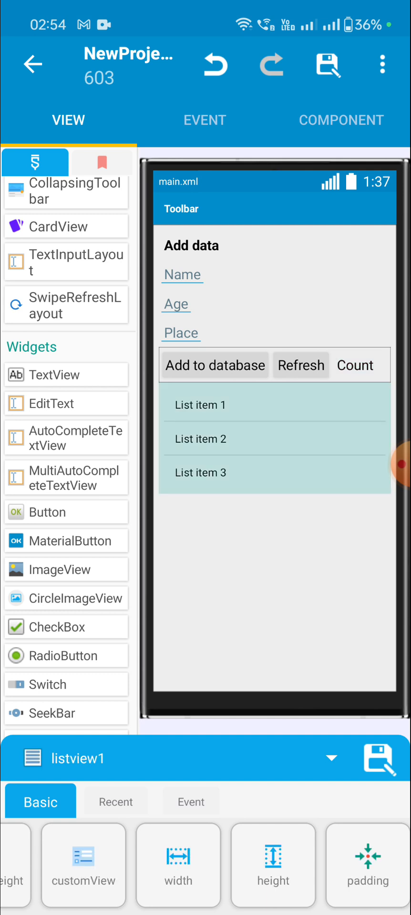
{"action": "left_click", "coordinate": [383, 64]}
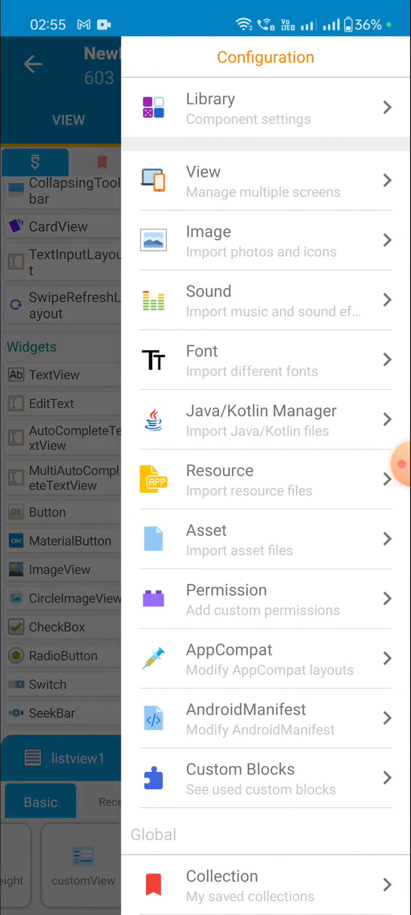
Open DbHandler.java from the Java/Kotlin Manager, then switch to the tutorial in the browser.
{"action": "left_click", "coordinate": [265, 421]}
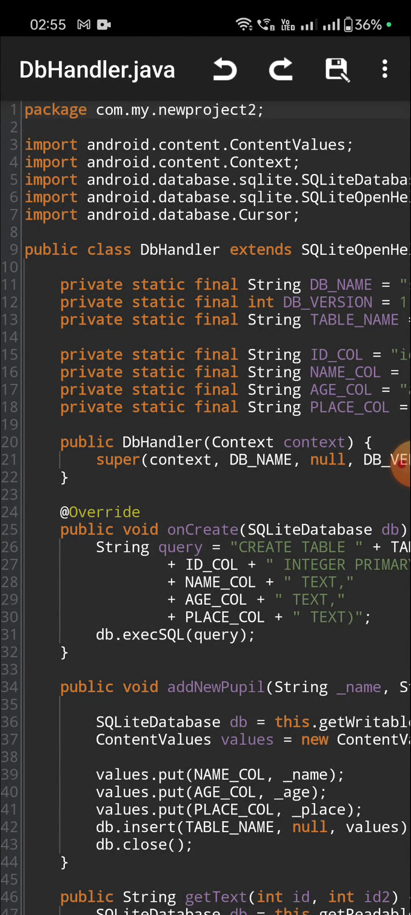
{"action": "left_click", "coordinate": [262, 109]}
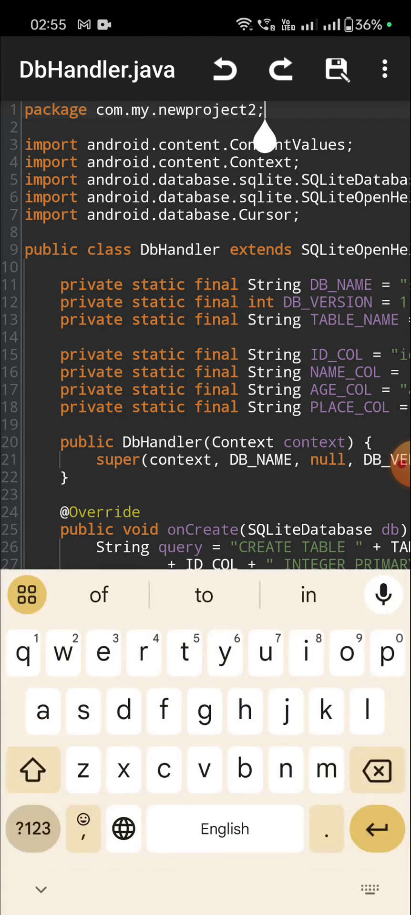
{"action": "left_click", "coordinate": [41, 890]}
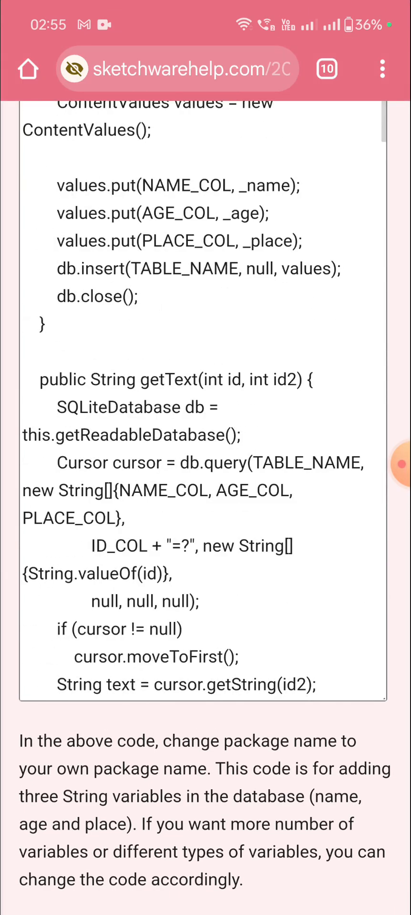
Scroll through the tutorial's DbHandler code in Chrome and return to Sketchware Pro.
{"action": "scroll", "scroll_direction": "up", "scroll_amount": 3}
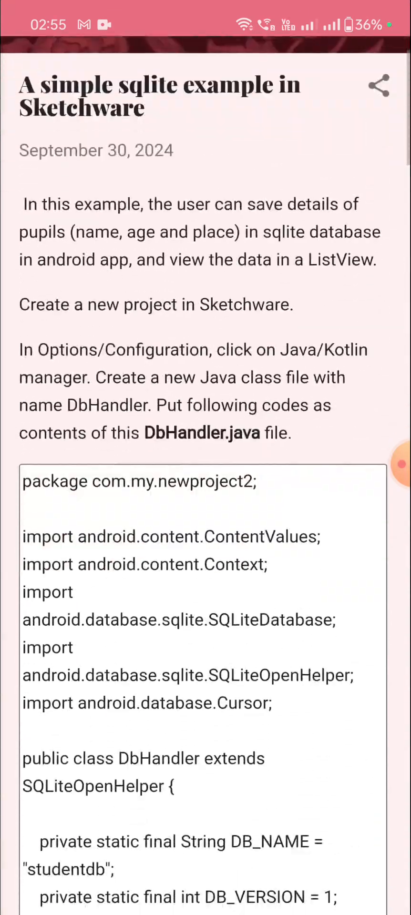
{"action": "scroll", "scroll_direction": "down", "scroll_amount": 3}
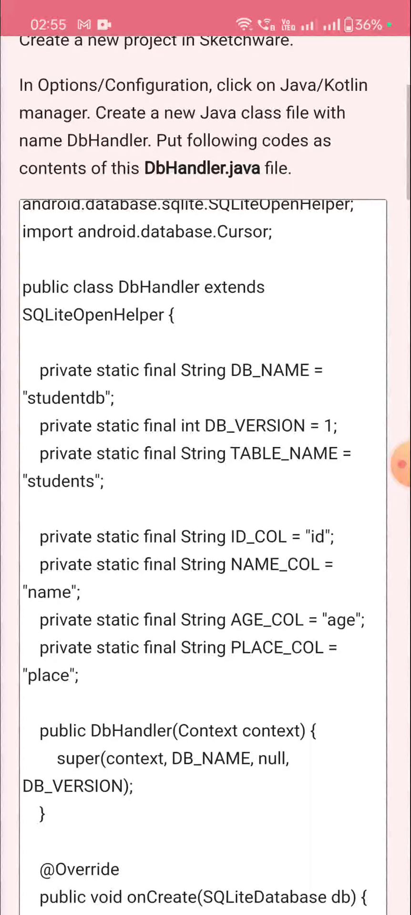
{"action": "scroll", "scroll_direction": "down", "scroll_amount": 3}
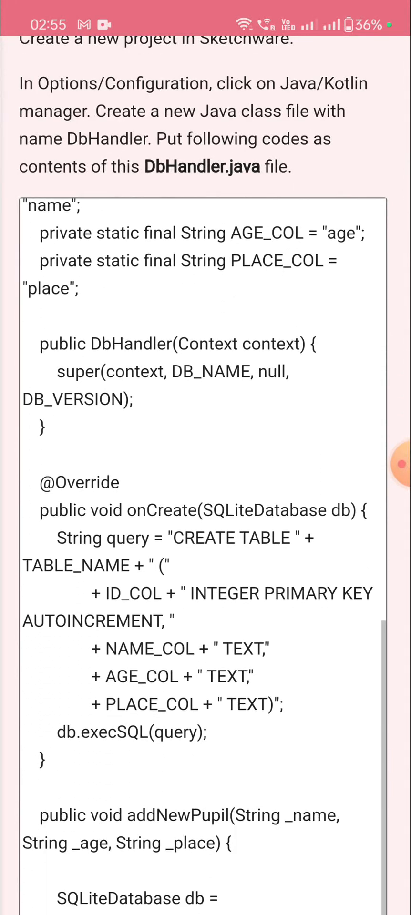
{"action": "scroll", "scroll_direction": "down", "scroll_amount": 3}
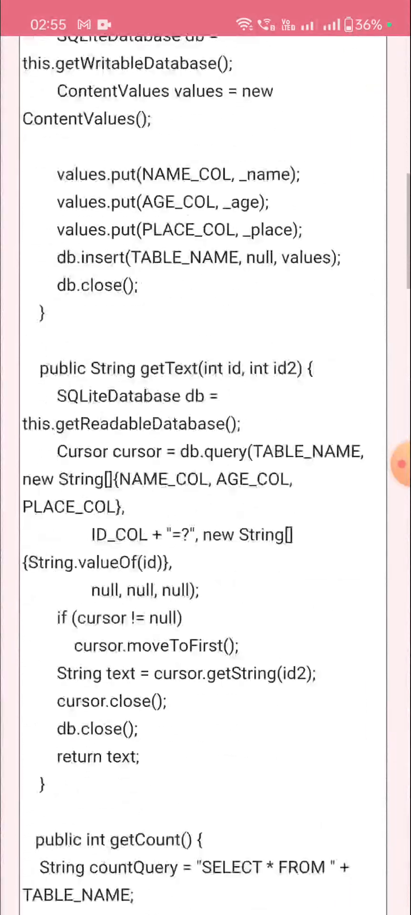
{"action": "scroll", "scroll_direction": "down", "scroll_amount": 3}
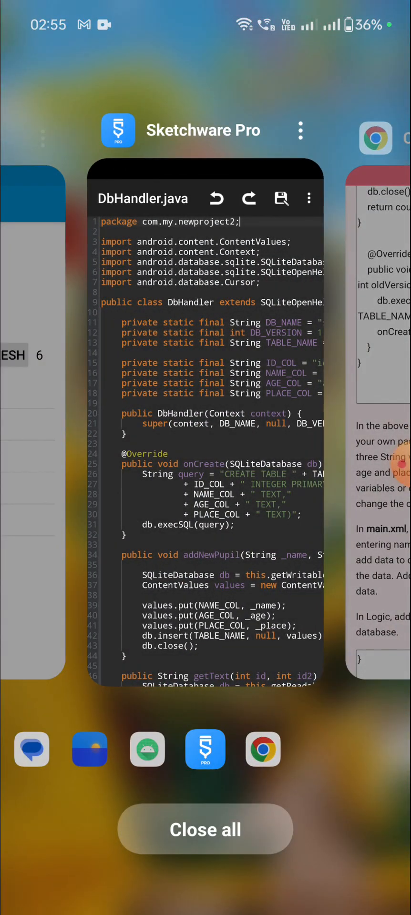
{"action": "left_click", "coordinate": [205, 409]}
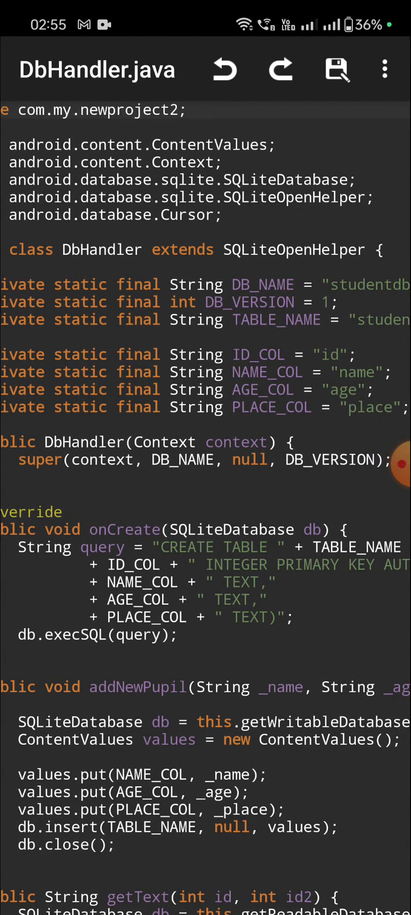
Review the addNewPupil and getText methods in the DbHandler.java editor.
{"action": "left_click", "coordinate": [228, 310]}
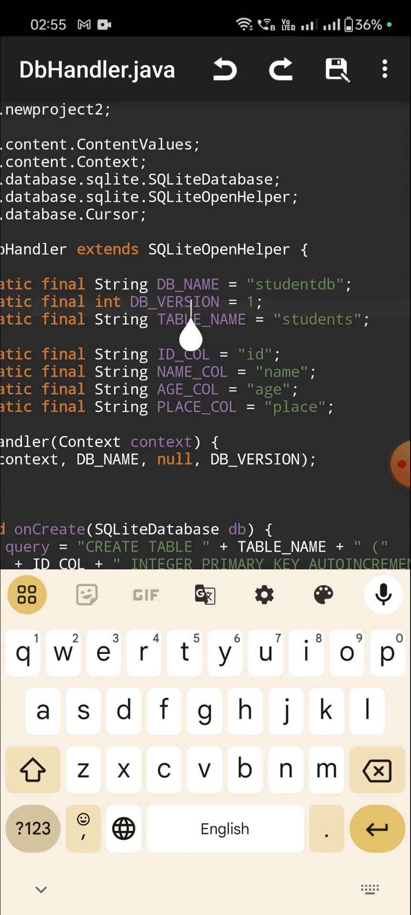
{"action": "scroll", "scroll_direction": "down", "scroll_amount": 3}
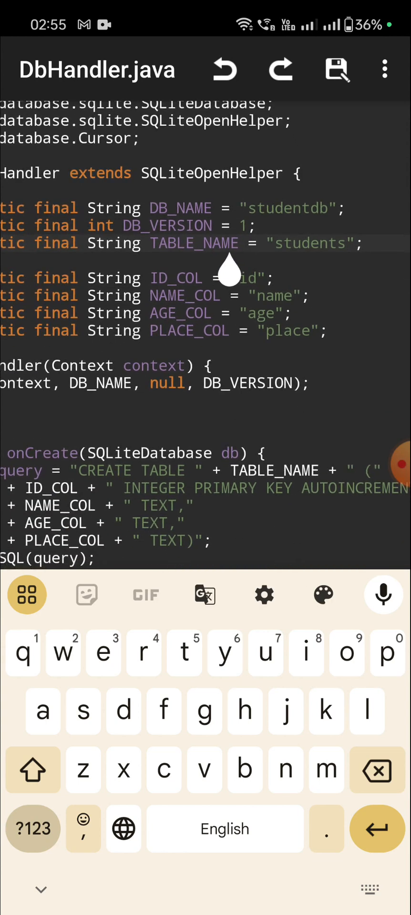
{"action": "left_click", "coordinate": [231, 243]}
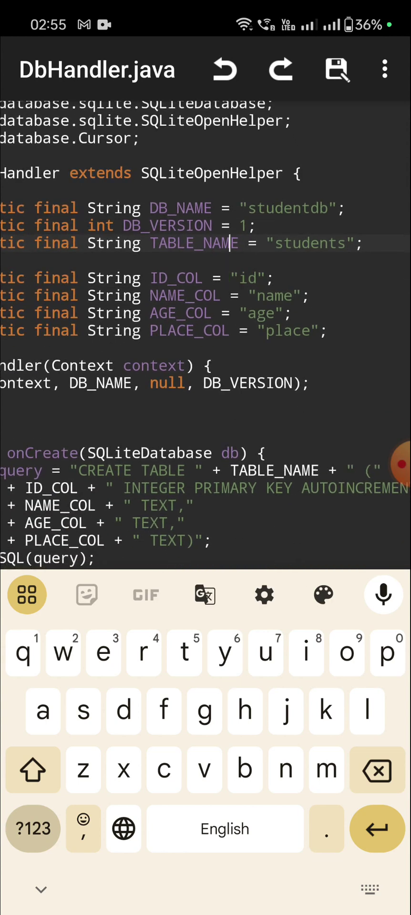
{"action": "left_click", "coordinate": [310, 208]}
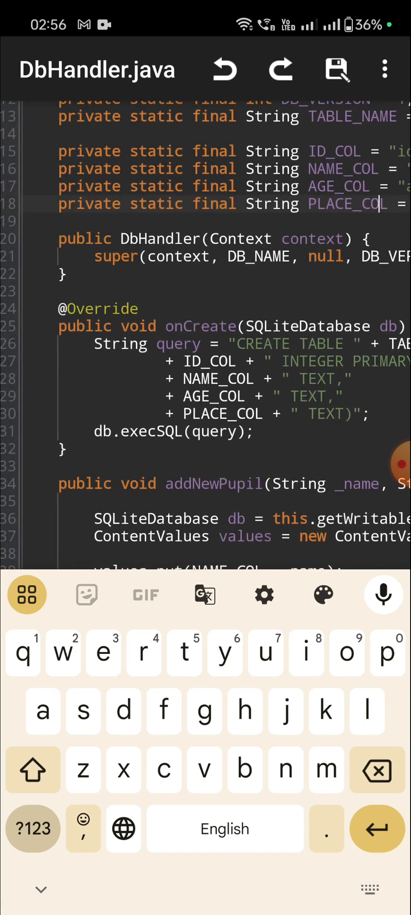
{"action": "scroll", "scroll_direction": "down", "scroll_amount": 3}
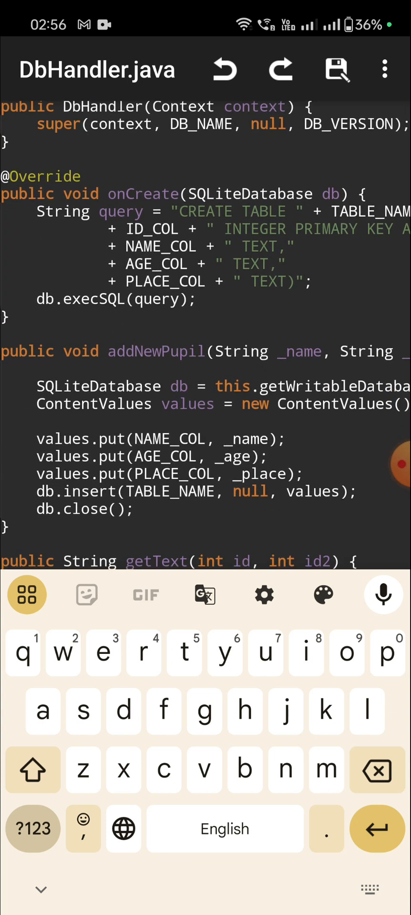
{"action": "left_click", "coordinate": [123, 211]}
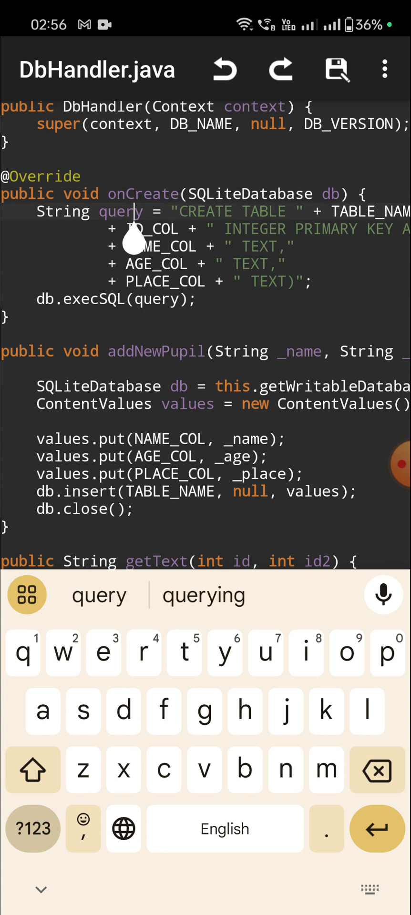
{"action": "left_click", "coordinate": [133, 211]}
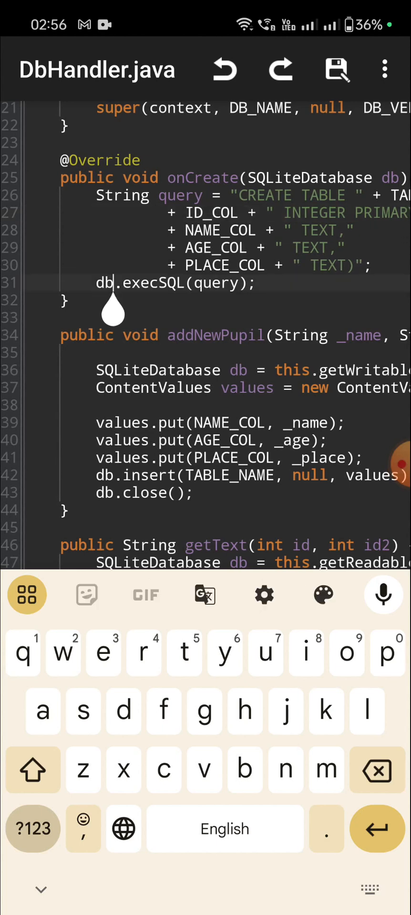
{"action": "scroll", "scroll_direction": "down", "scroll_amount": 3}
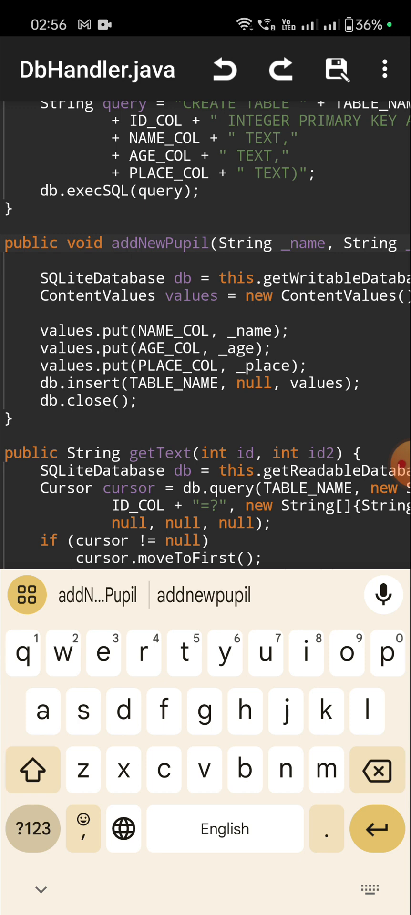
{"action": "scroll", "scroll_direction": "right", "scroll_amount": 3}
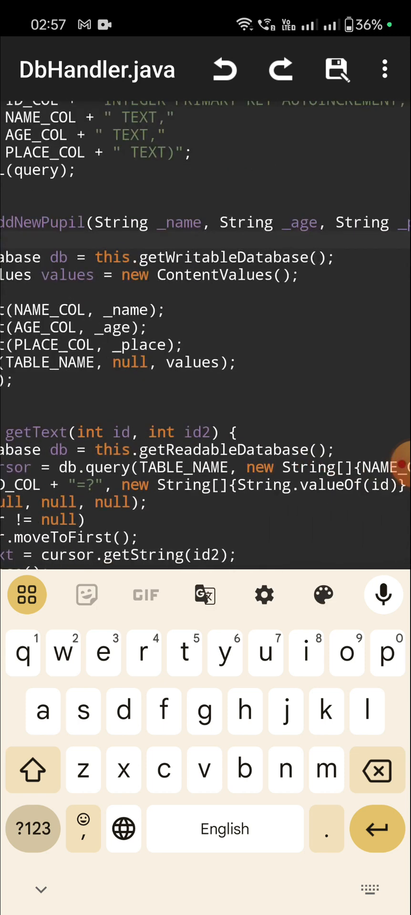
Review the getCount and onUpgrade methods, then return to the main.xml layout.
{"action": "scroll", "scroll_direction": "up", "scroll_amount": 3}
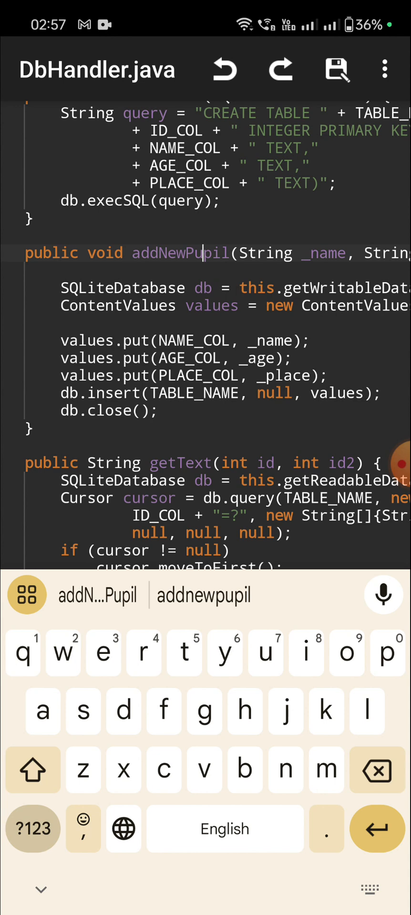
{"action": "scroll", "scroll_direction": "left", "scroll_amount": 3}
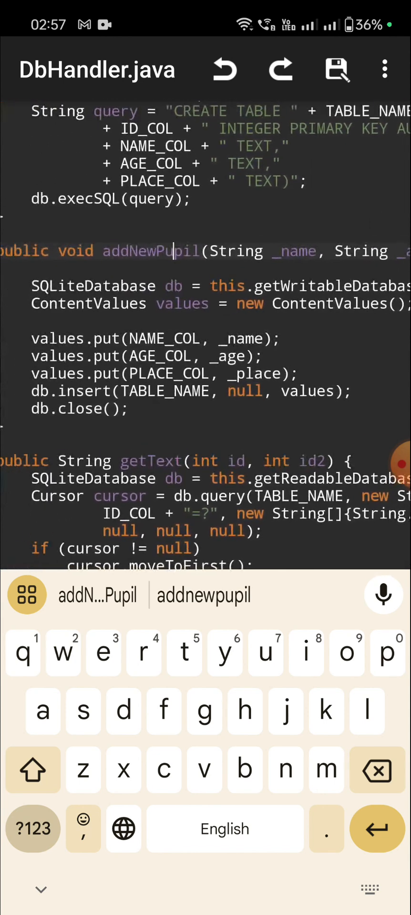
{"action": "left_click", "coordinate": [175, 339]}
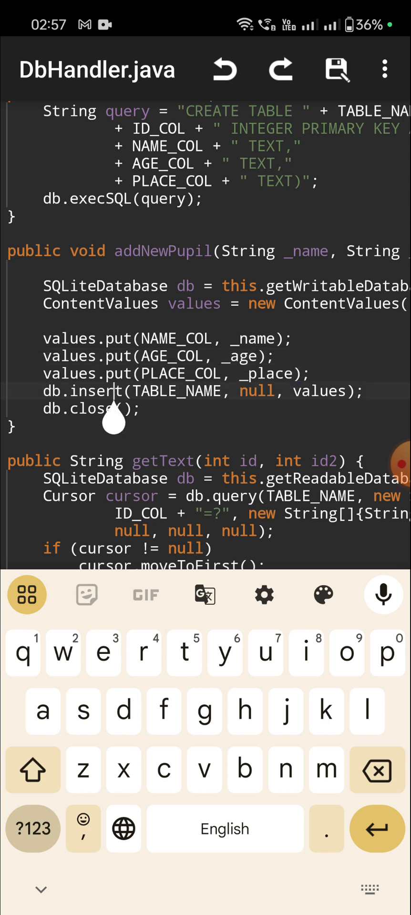
{"action": "scroll", "scroll_direction": "down", "scroll_amount": 3}
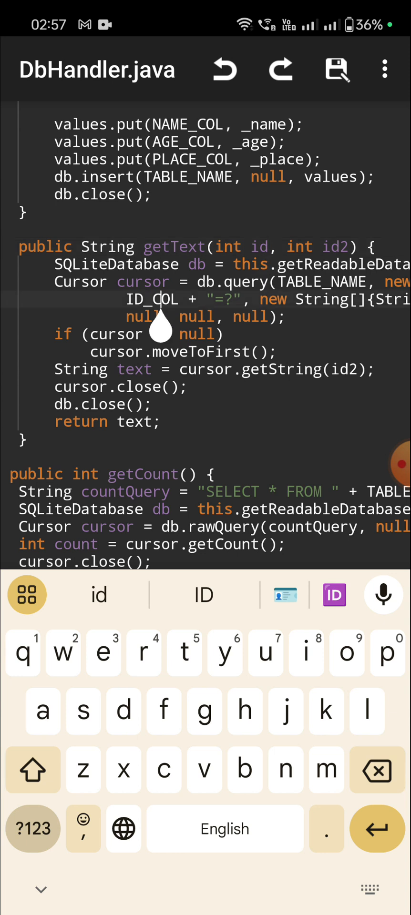
{"action": "left_click", "coordinate": [27, 595]}
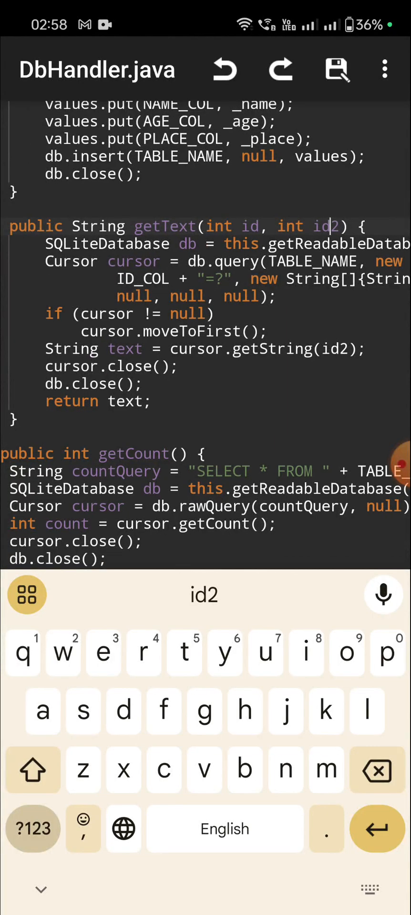
{"action": "scroll", "scroll_direction": "down", "scroll_amount": 3}
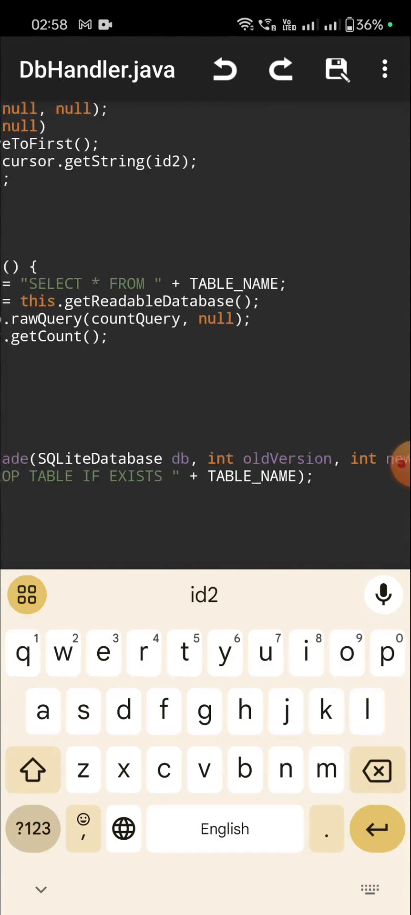
{"action": "scroll", "scroll_direction": "down", "scroll_amount": 3}
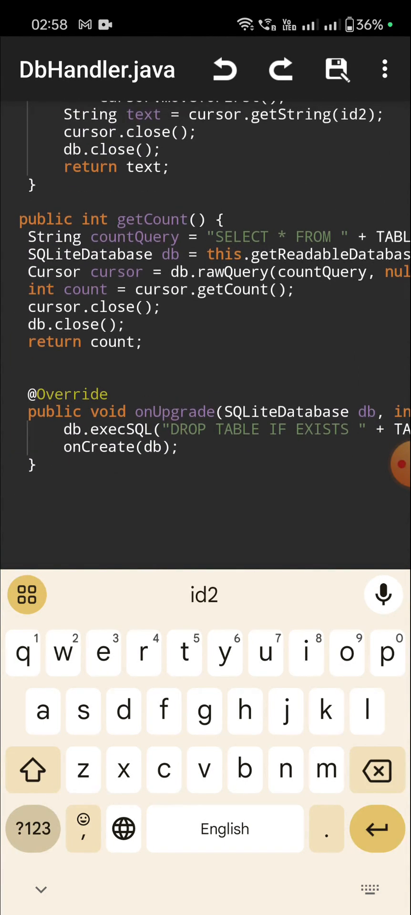
{"action": "scroll", "scroll_direction": "right", "scroll_amount": 3}
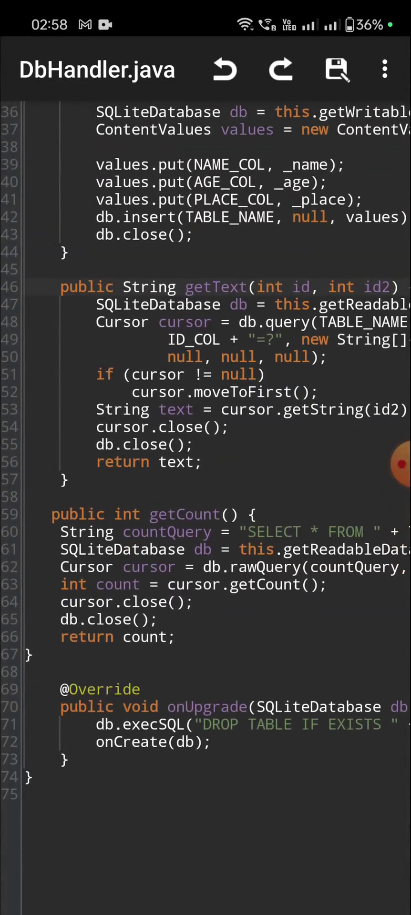
{"action": "left_click", "coordinate": [35, 68]}
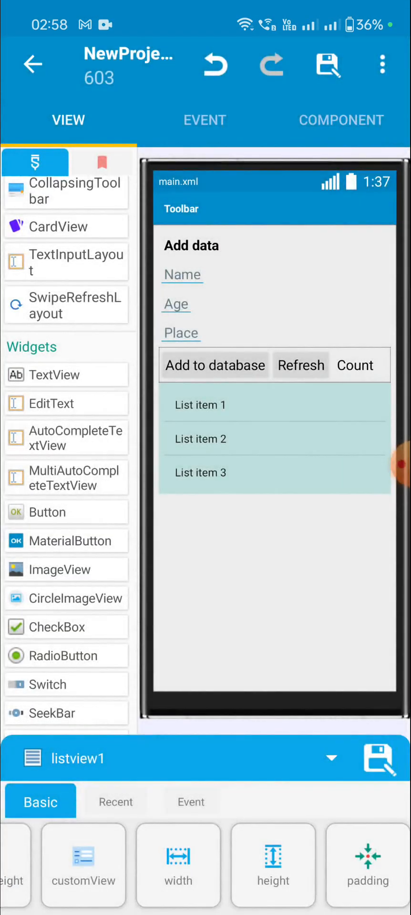
Inspect the extra block's source declaring the DbHandler field and close it unchanged.
{"action": "left_click", "coordinate": [204, 120]}
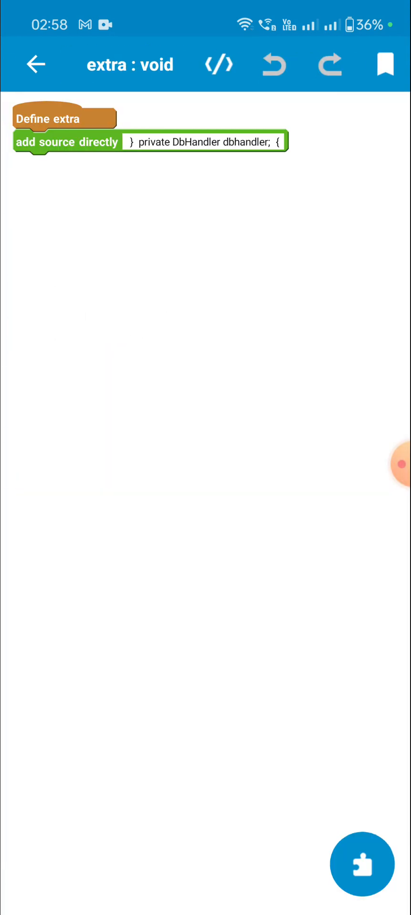
{"action": "left_click", "coordinate": [204, 142]}
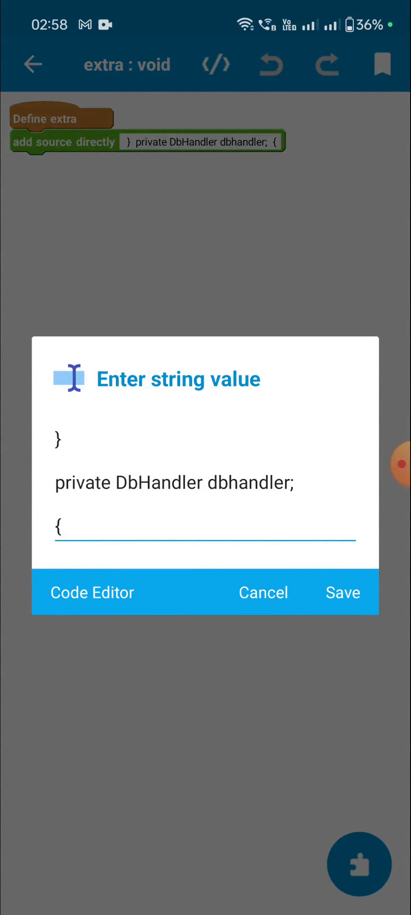
{"action": "left_click", "coordinate": [205, 528]}
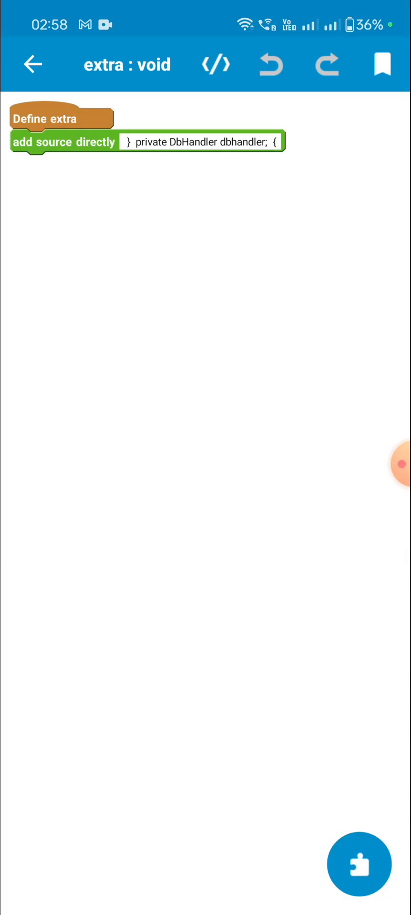
Review the onCreate block initializing dbhandler and calling updateList, then return to the events list.
{"action": "left_click", "coordinate": [33, 64]}
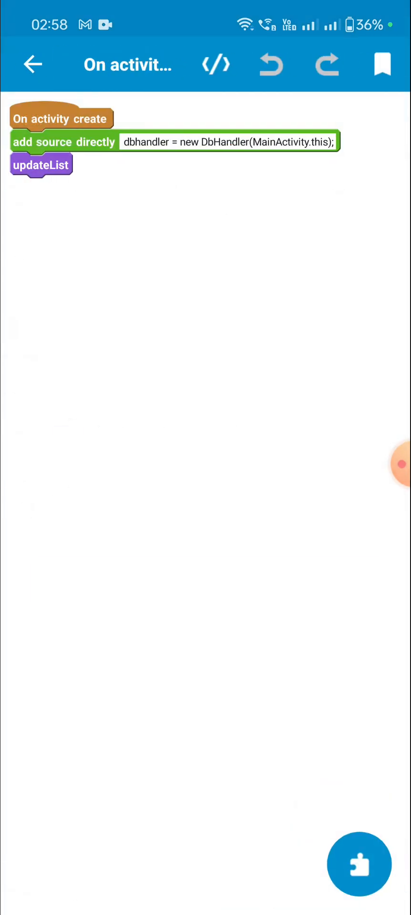
{"action": "left_click", "coordinate": [228, 142]}
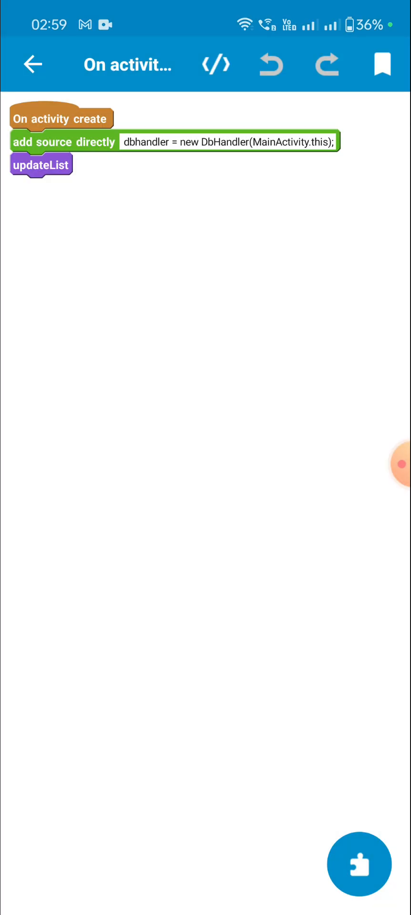
{"action": "left_click", "coordinate": [33, 64]}
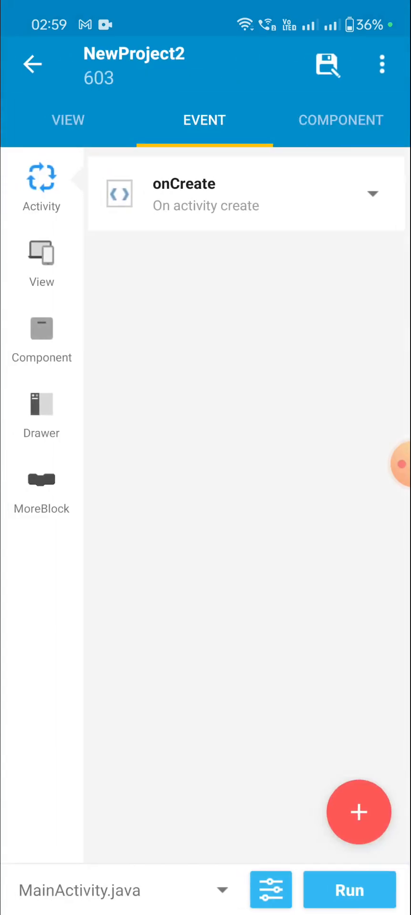
View the updateList MoreBlock's count source line from the Variable palette and close the palette.
{"action": "left_click", "coordinate": [41, 490]}
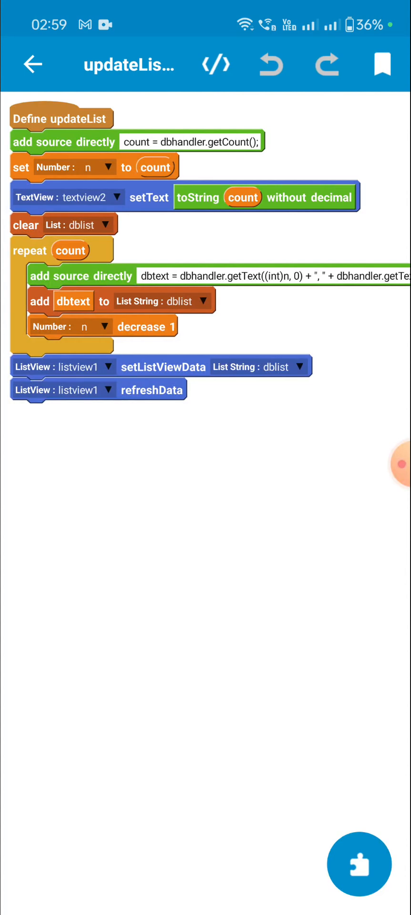
{"action": "left_click", "coordinate": [190, 141]}
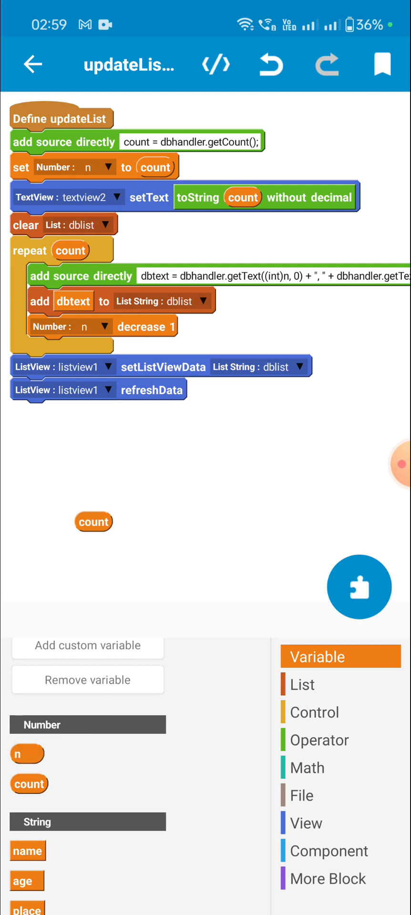
{"action": "left_click", "coordinate": [189, 141]}
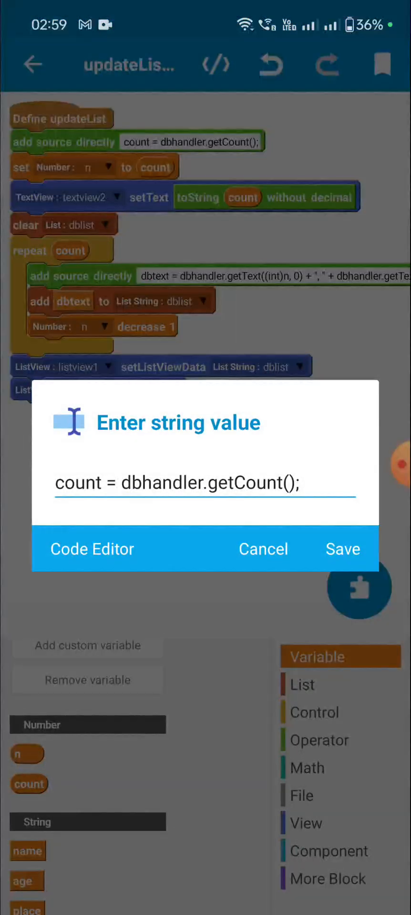
{"action": "left_click", "coordinate": [343, 549]}
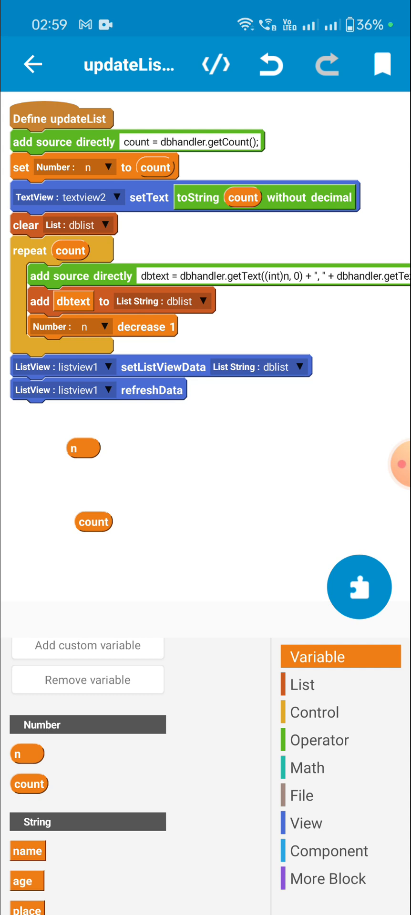
{"action": "left_click", "coordinate": [341, 684]}
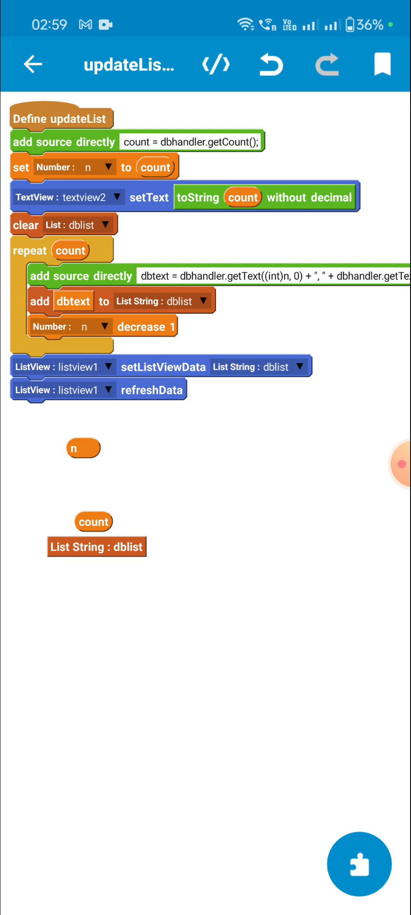
View the dbtext source line and dismiss the custom List dialog.
{"action": "left_click", "coordinate": [262, 276]}
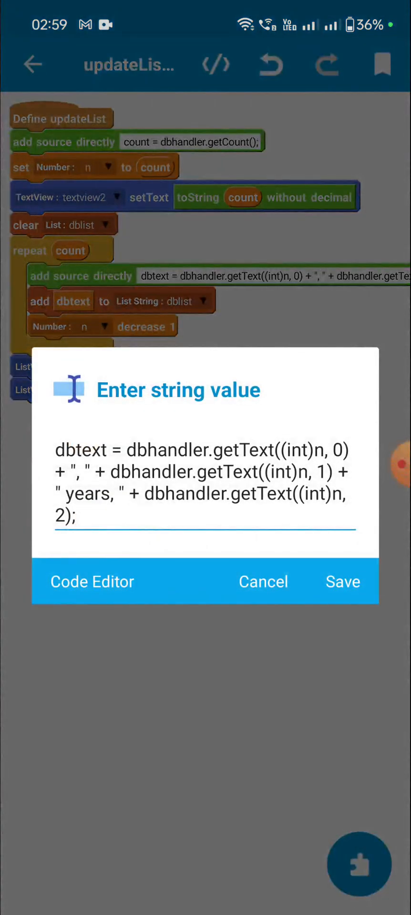
{"action": "left_click", "coordinate": [343, 582]}
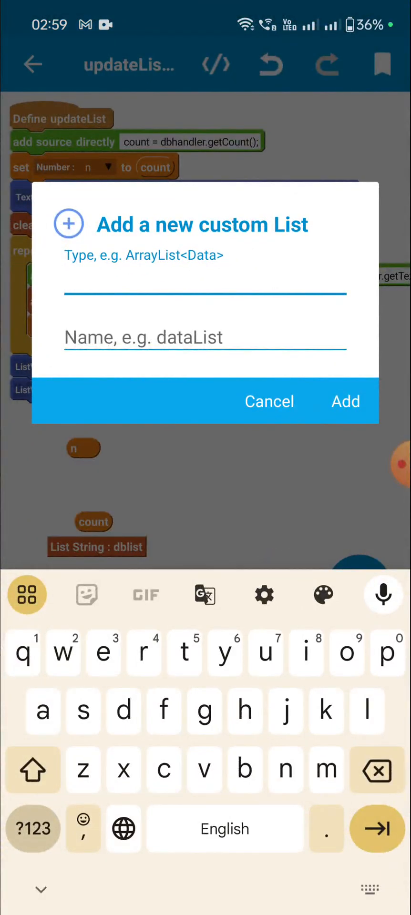
{"action": "left_click", "coordinate": [269, 401]}
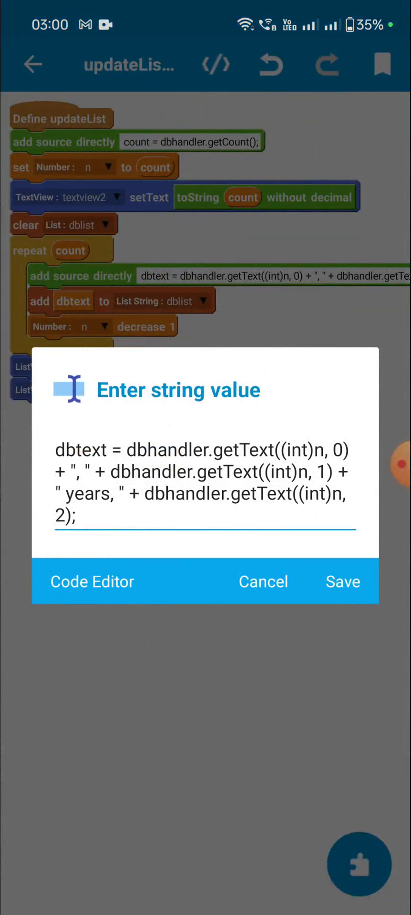
Check inside the dbtext code line and close it without changes.
{"action": "left_click", "coordinate": [205, 471]}
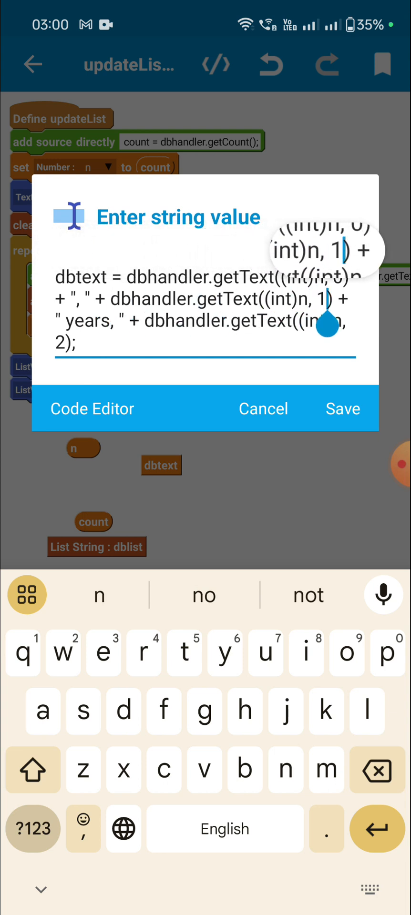
{"action": "left_click", "coordinate": [26, 595]}
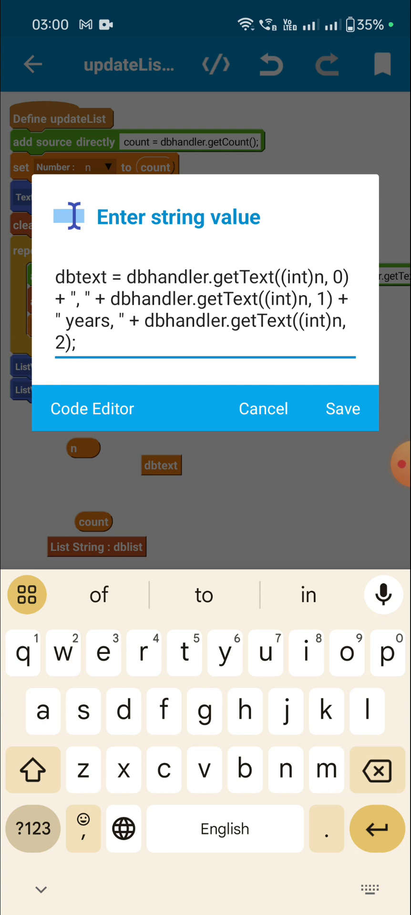
{"action": "left_click", "coordinate": [343, 408]}
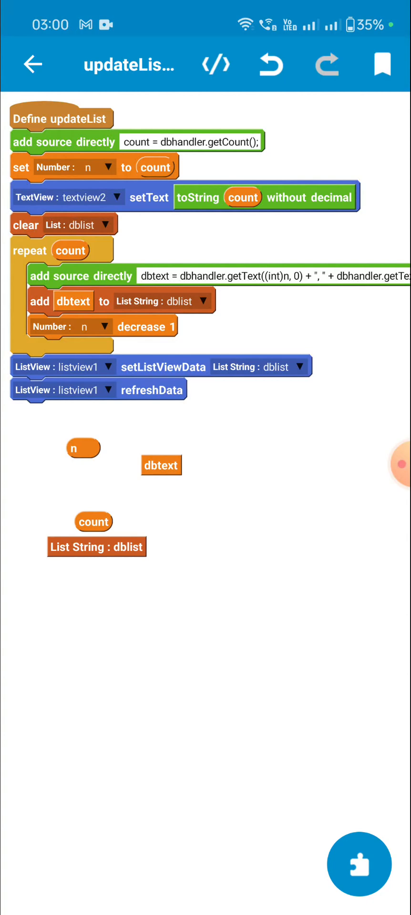
Return to the Event tab, check onCreate, and bring up button1's onClick event.
{"action": "left_click", "coordinate": [96, 390]}
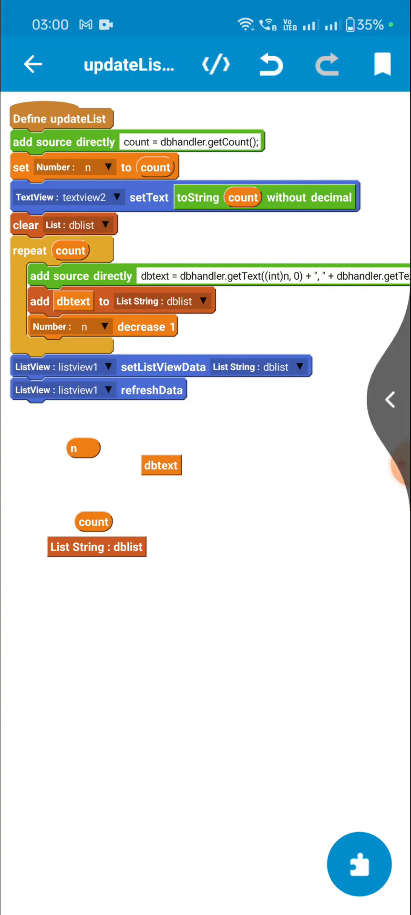
{"action": "left_click", "coordinate": [33, 65]}
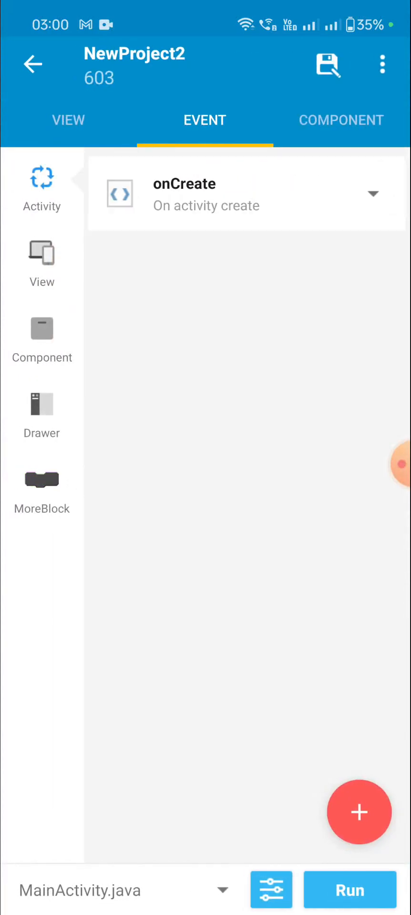
{"action": "left_click", "coordinate": [234, 195]}
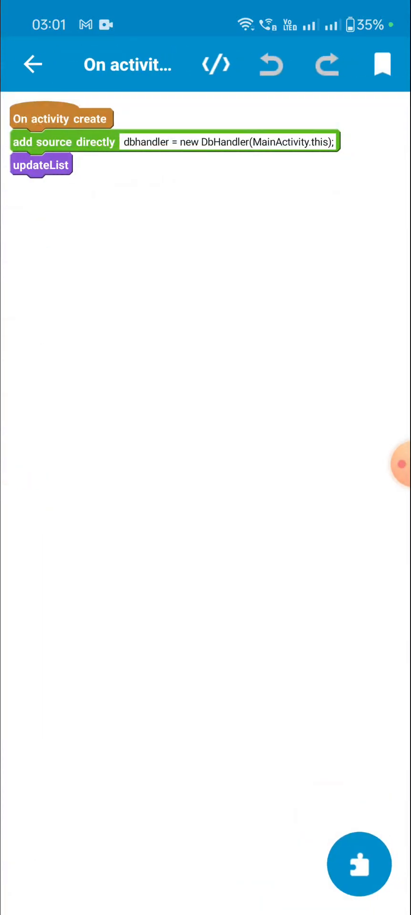
{"action": "left_click", "coordinate": [33, 65]}
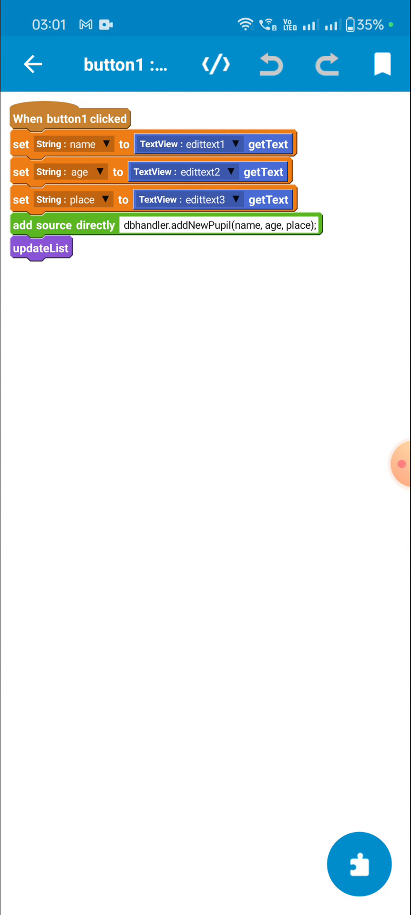
Inspect button1's addNewPupil source line and return to the button events list.
{"action": "left_click", "coordinate": [219, 224]}
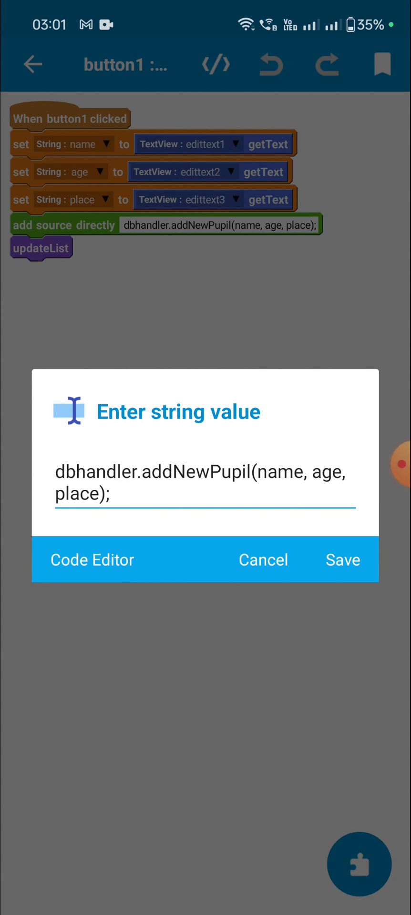
{"action": "left_click", "coordinate": [342, 559]}
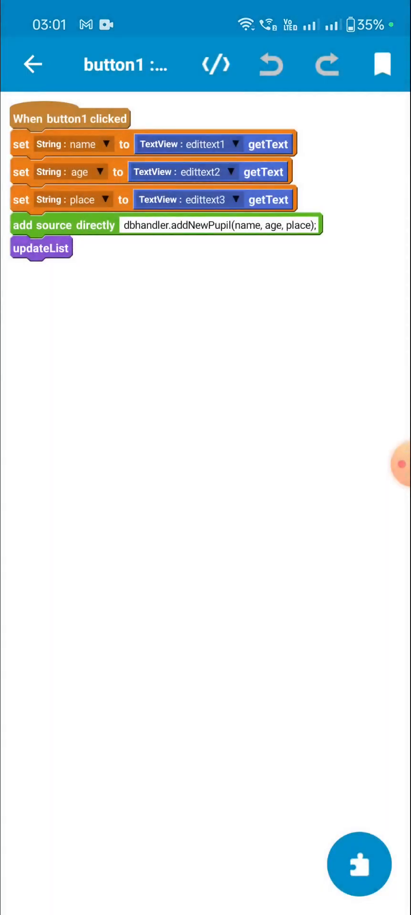
{"action": "left_click", "coordinate": [359, 865]}
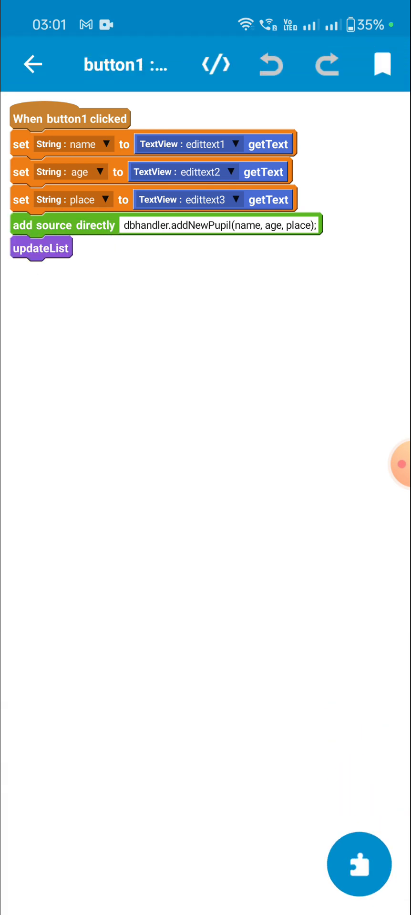
{"action": "left_click", "coordinate": [33, 64]}
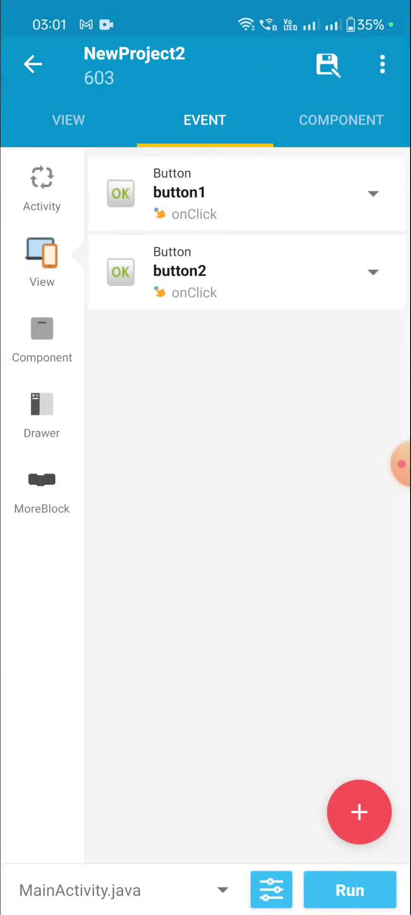
Check button2's onClick event calling updateList and go back to the events list.
{"action": "left_click", "coordinate": [245, 272]}
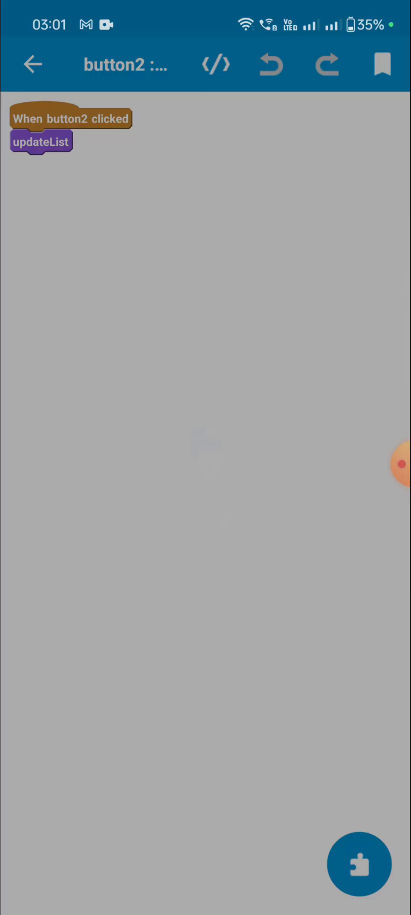
{"action": "left_click", "coordinate": [34, 64]}
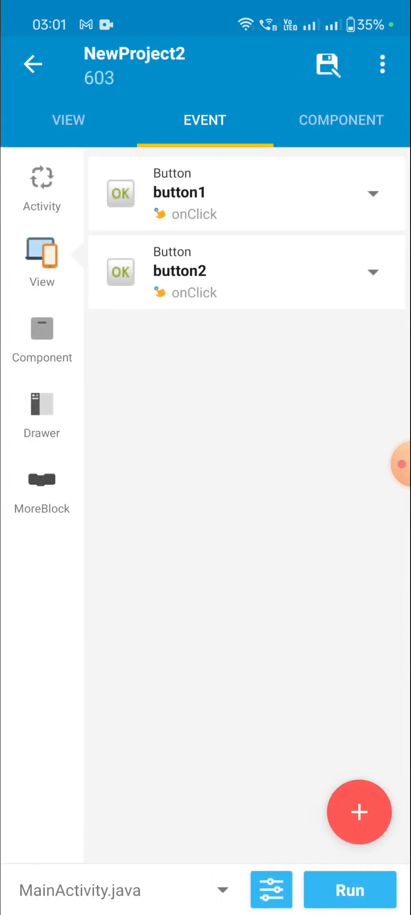